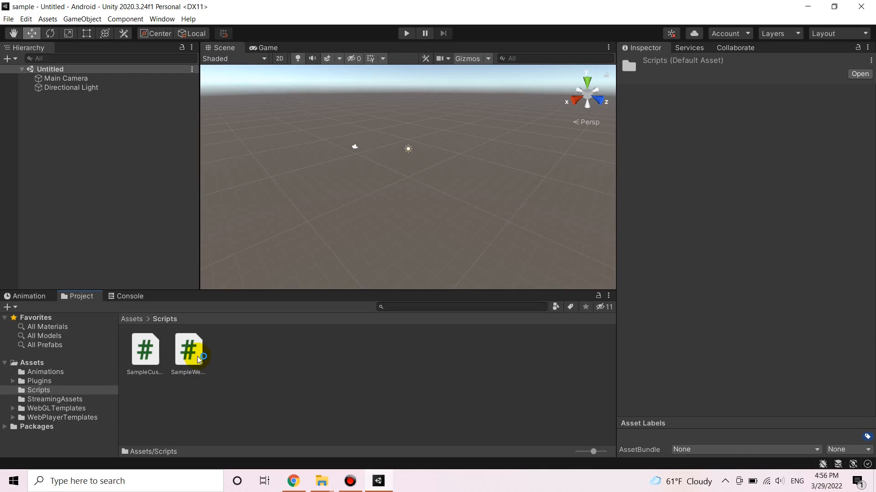
Step: Open SampleWebView.cs from Assets/Scripts in Visual Studio Code
left_click(188, 349)
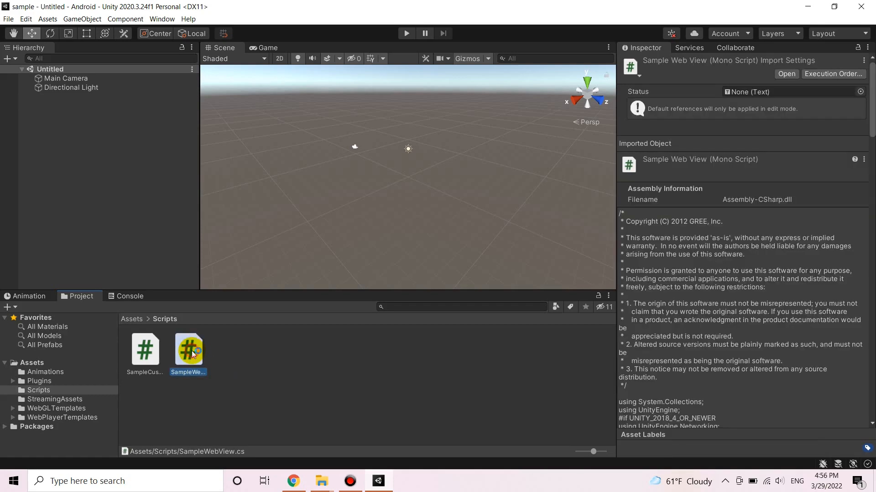
double_click(188, 349)
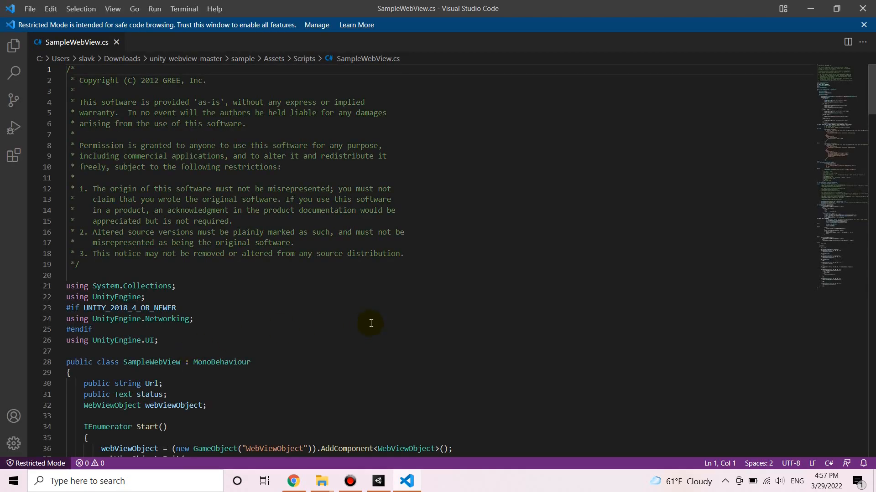
scroll("down", 3)
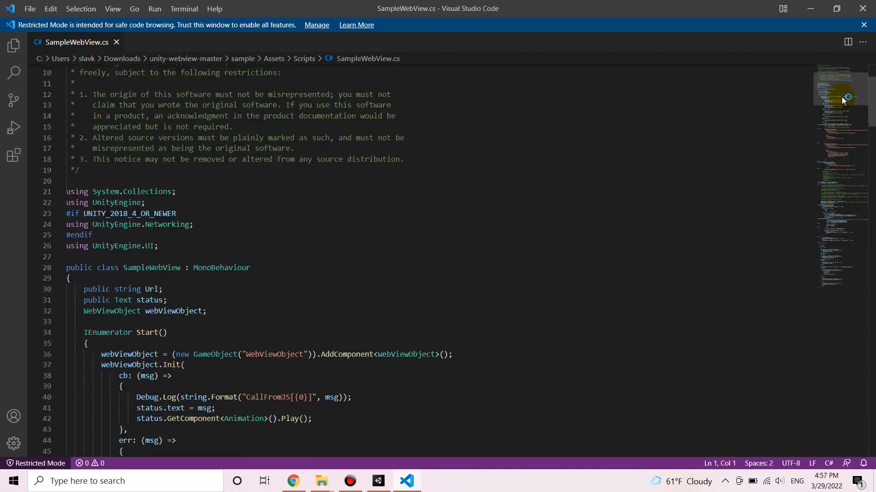
scroll("down", 3)
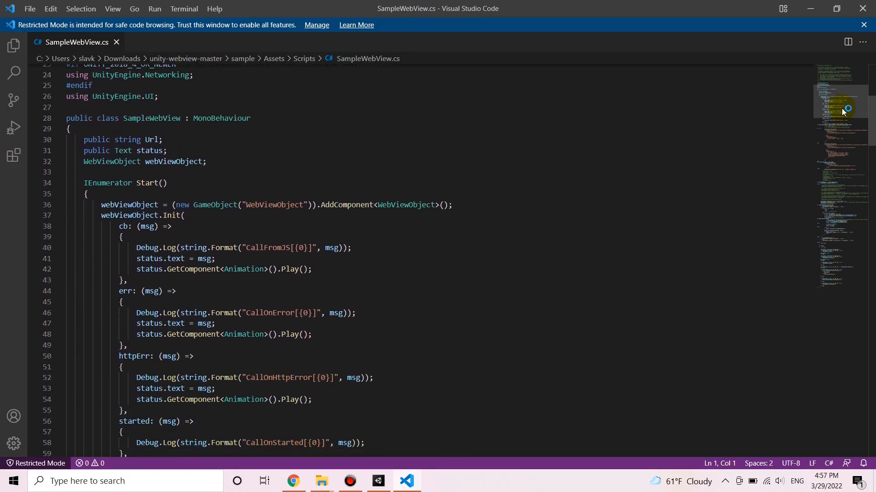
scroll("down", 3)
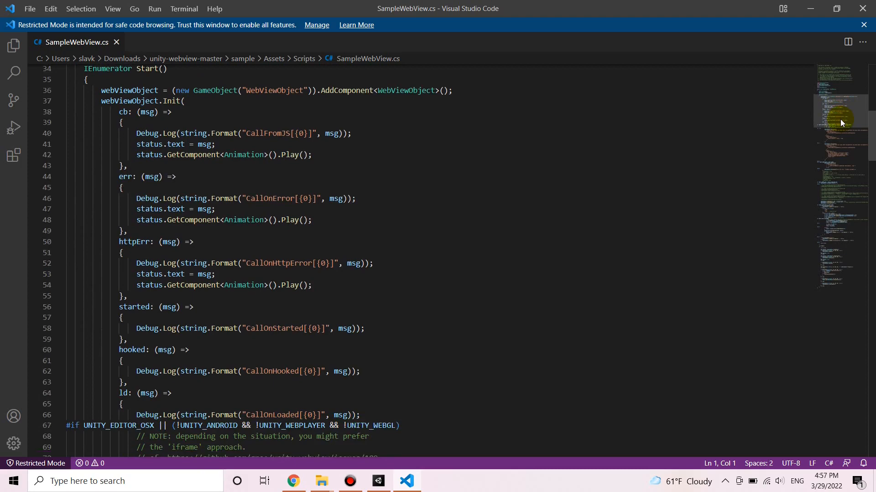
scroll("down", 3)
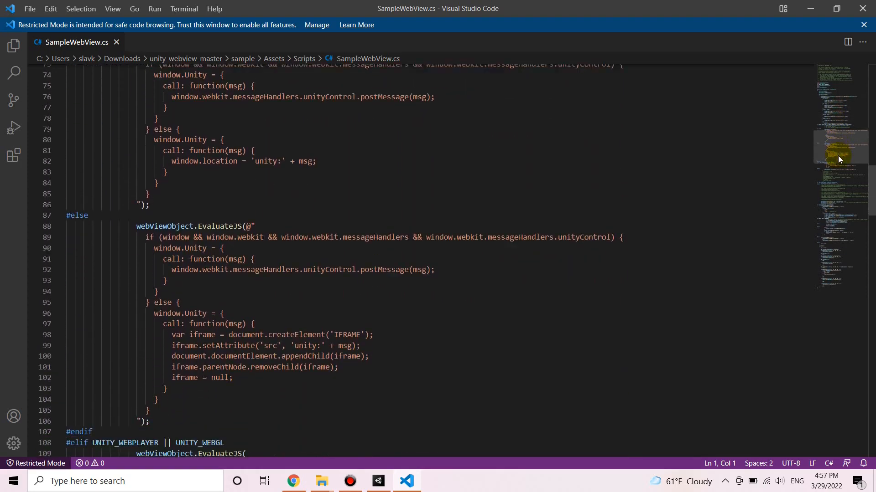
scroll("down", 3)
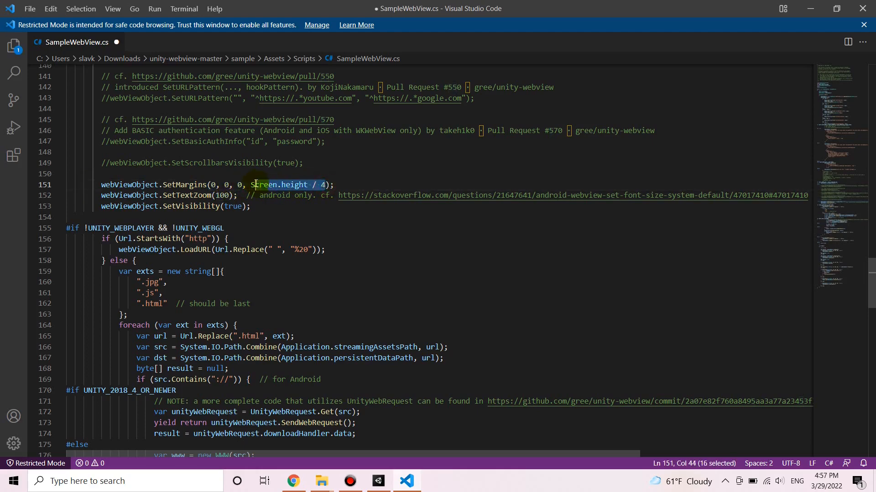
Step: Replace Screen.height / 4 with 0 in SetMargins and comment out the OnGUI body
type("0")
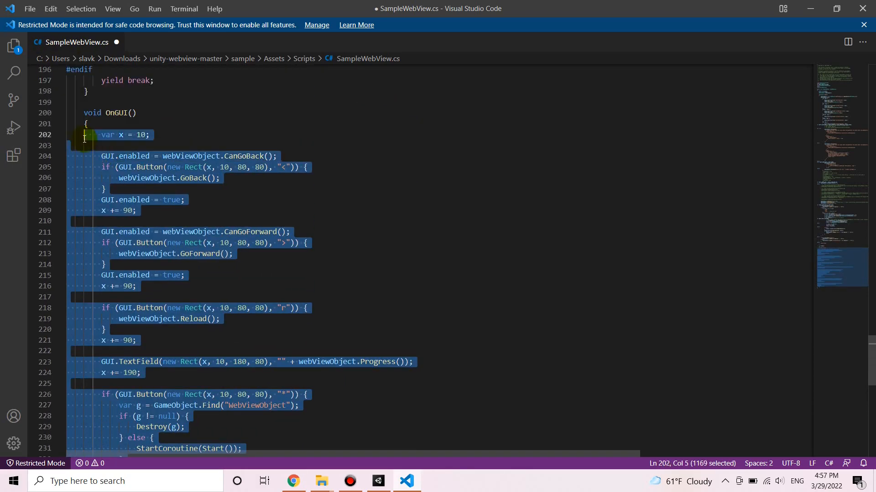
key("Ctrl+/")
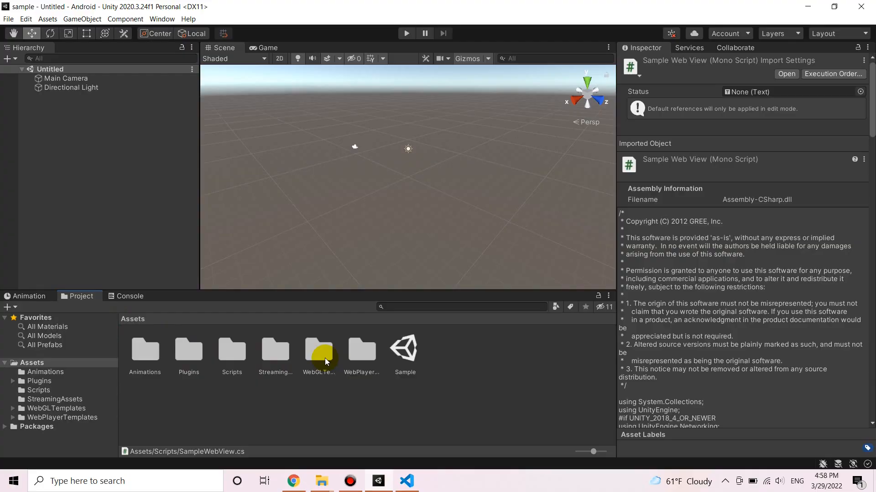
Step: Open the Sample scene and select its SampleWebView object in the Hierarchy
double_click(405, 348)
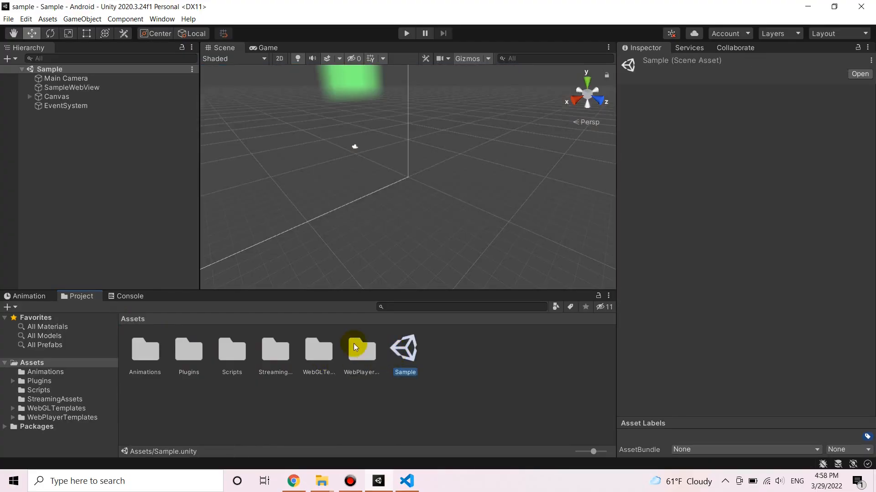
left_click(72, 87)
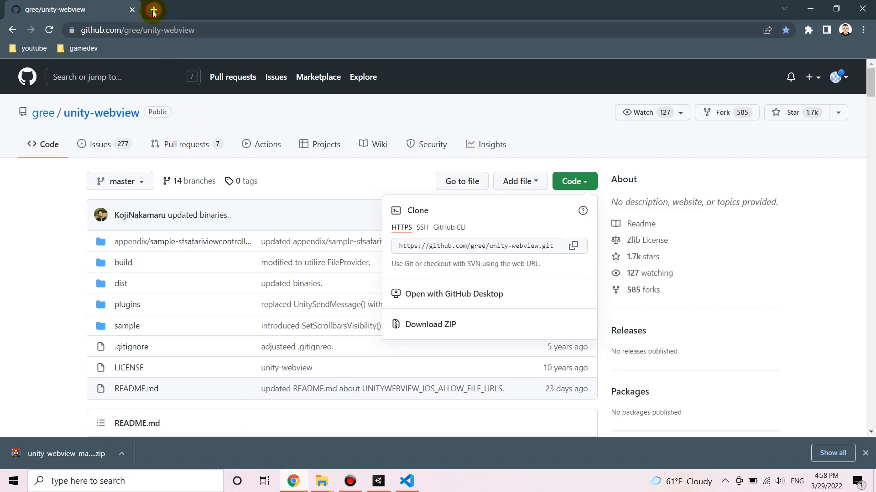
Step: Open a new Chrome tab beside the unity-webview repository page
left_click(155, 10)
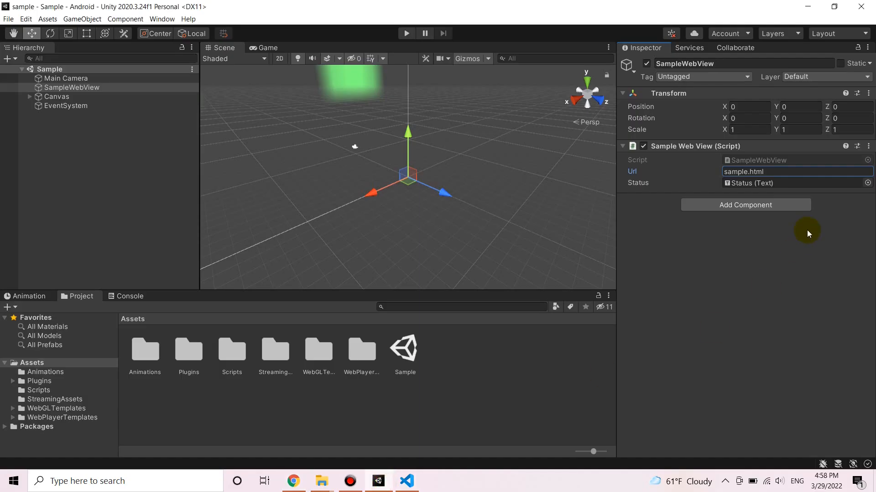
type("https://www.google.com/")
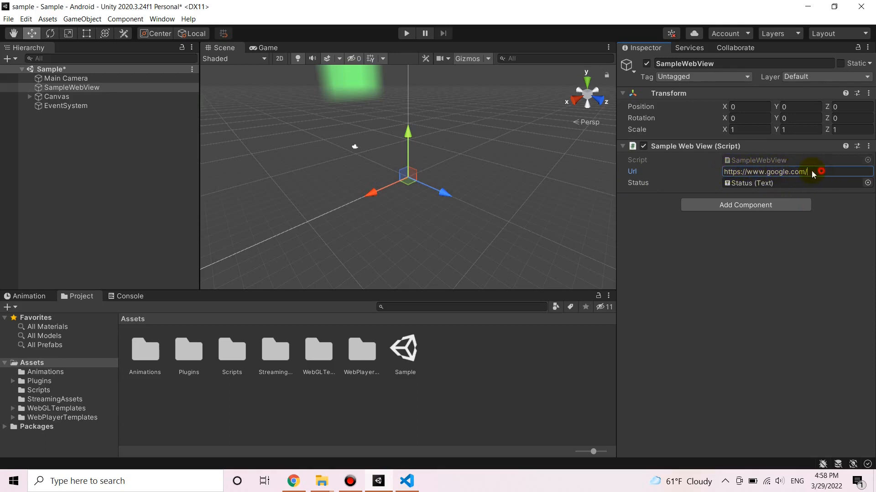
type("simple.h")
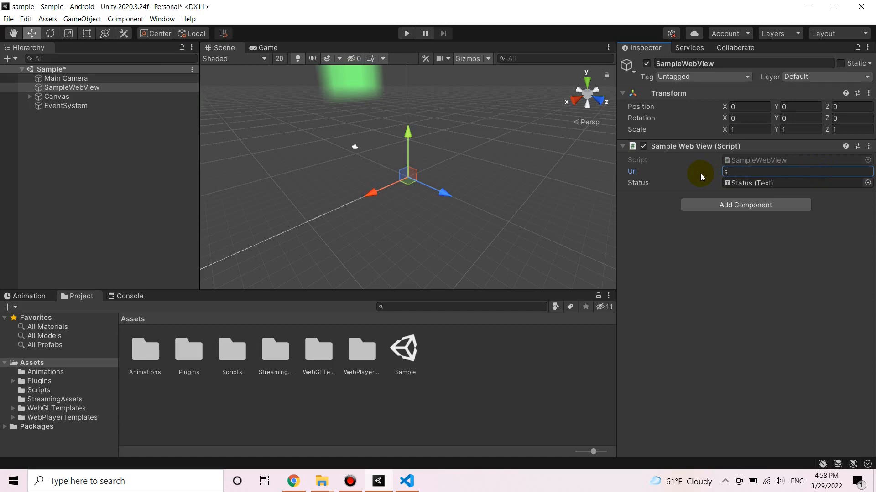
type("ample.h")
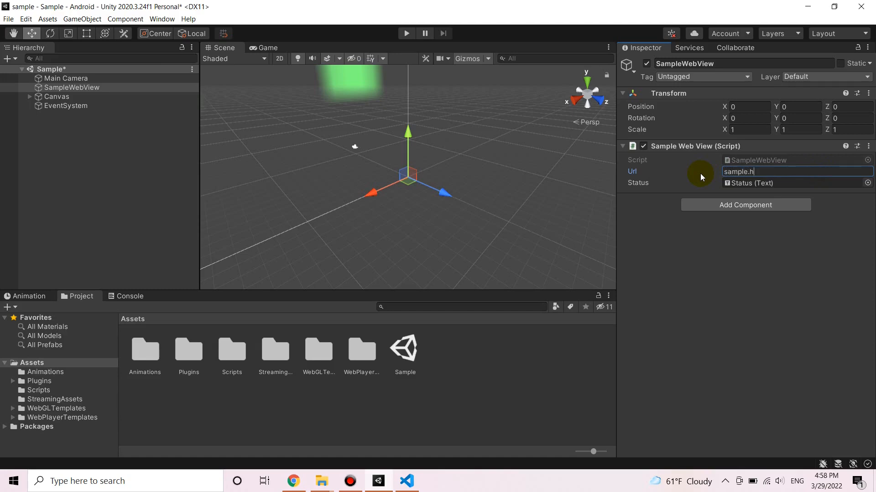
Step: Select sample.html inside the Assets/StreamingAssets folder
left_click(707, 280)
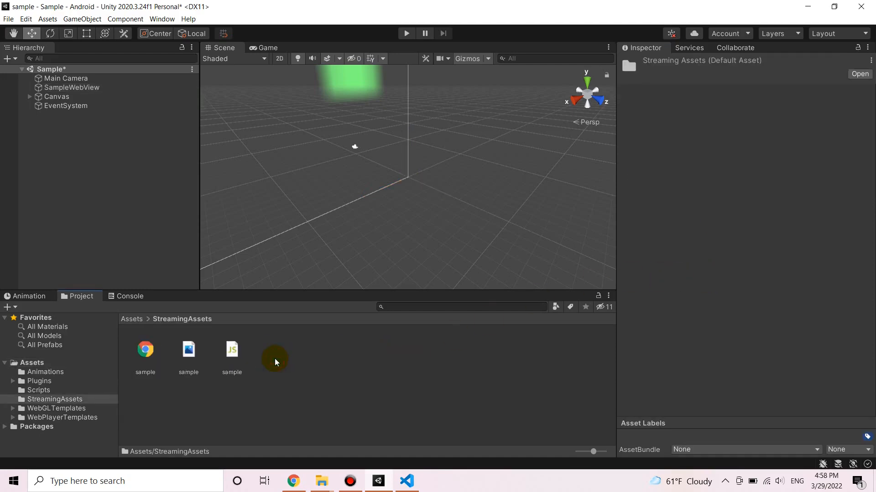
left_click(145, 349)
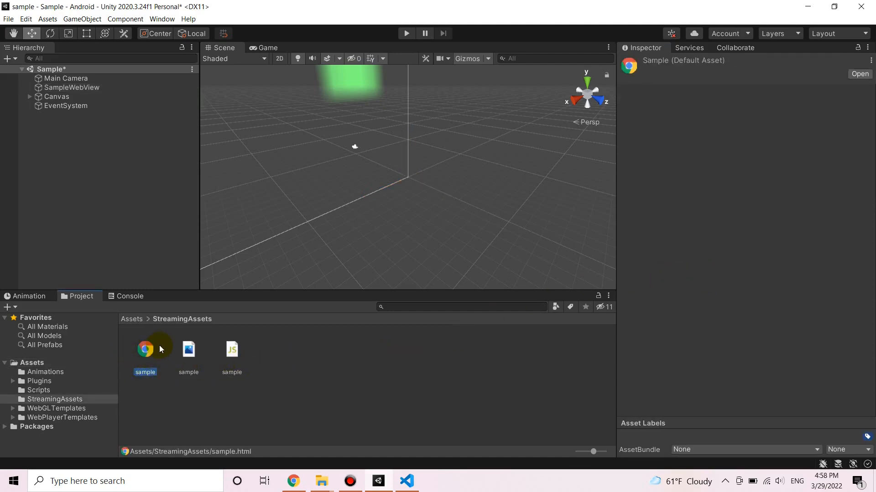
mouse_move(140, 356)
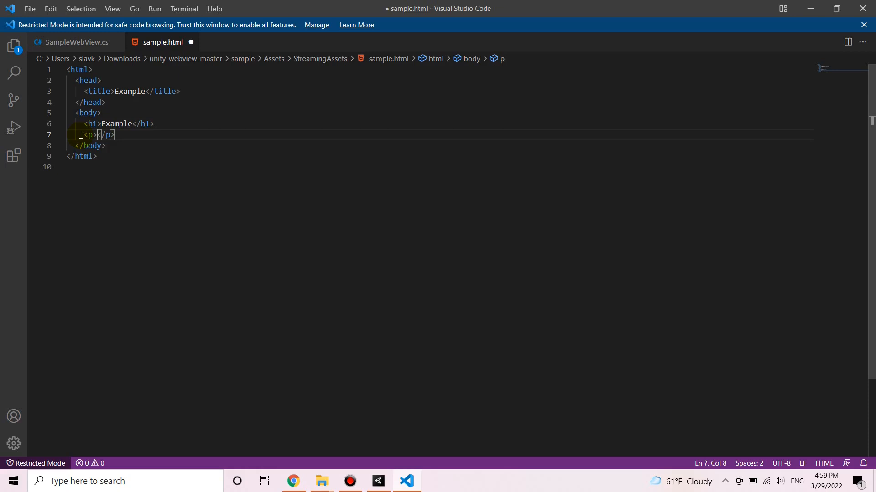
Step: Type the paragraph text 'Trying to load html in' under the Example heading
type("Trying to load")
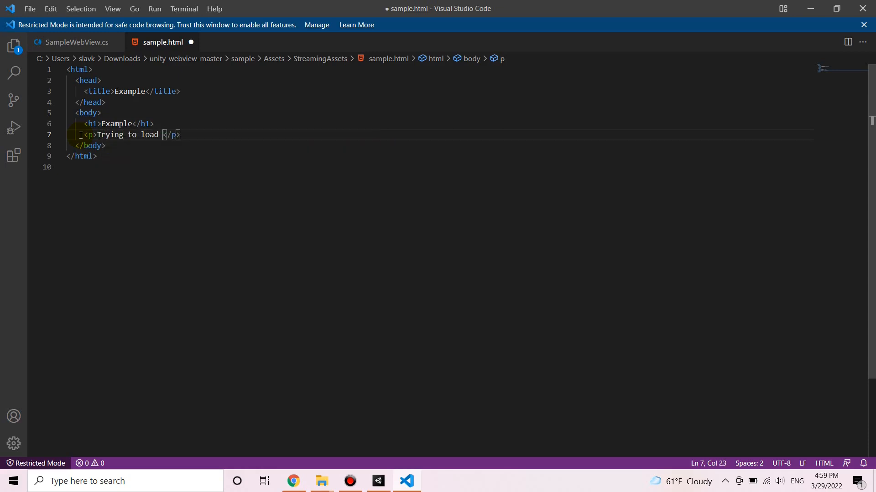
type("html in")
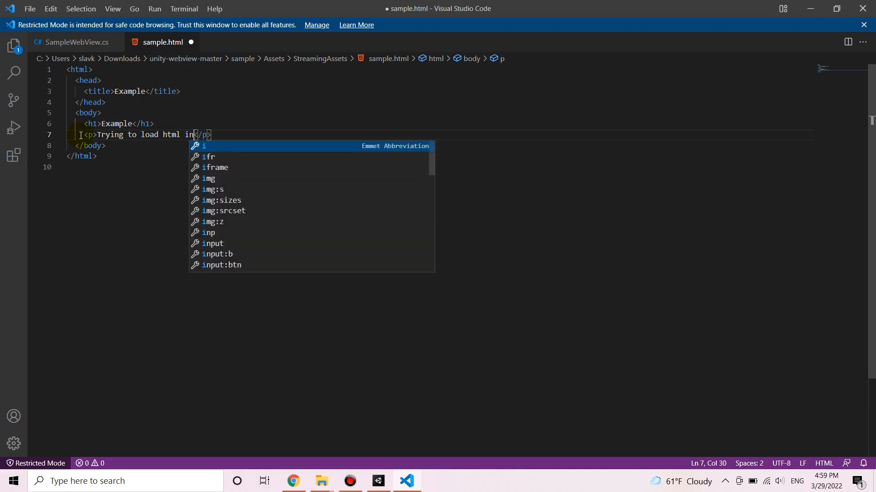